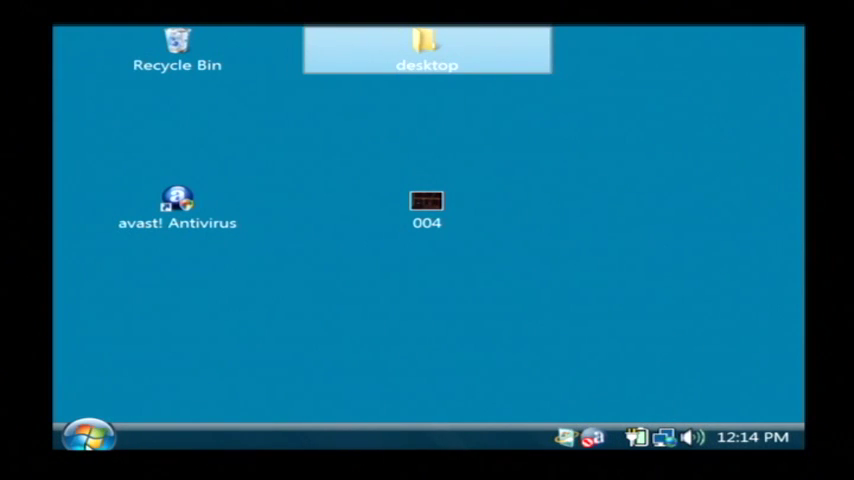
Step: Launch Microsoft Office PowerPoint 2007 from the Start menu's All Programs list
left_click(85, 436)
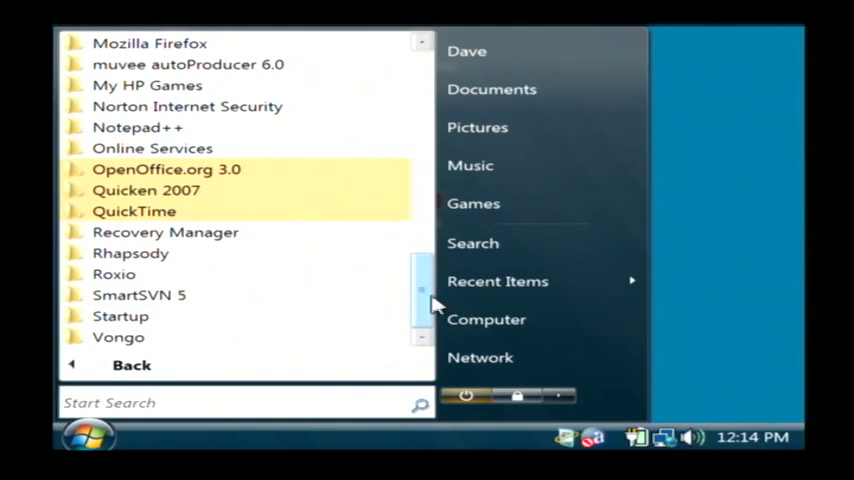
scroll("up", 3)
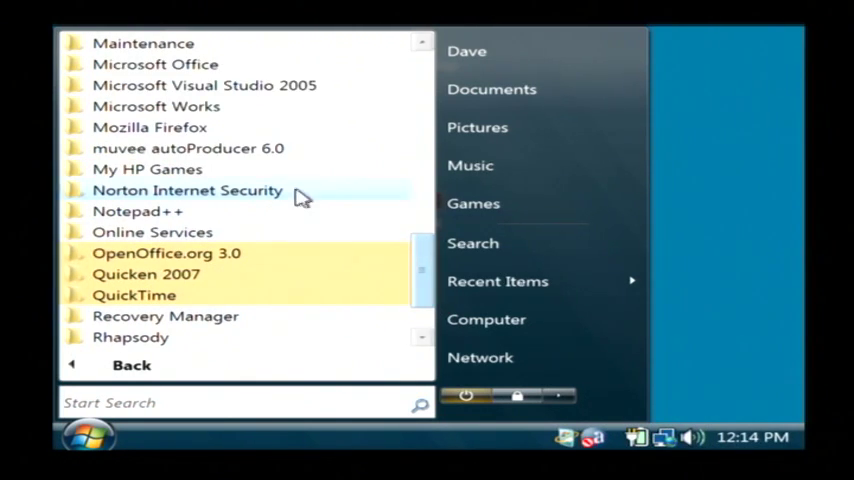
left_click(155, 63)
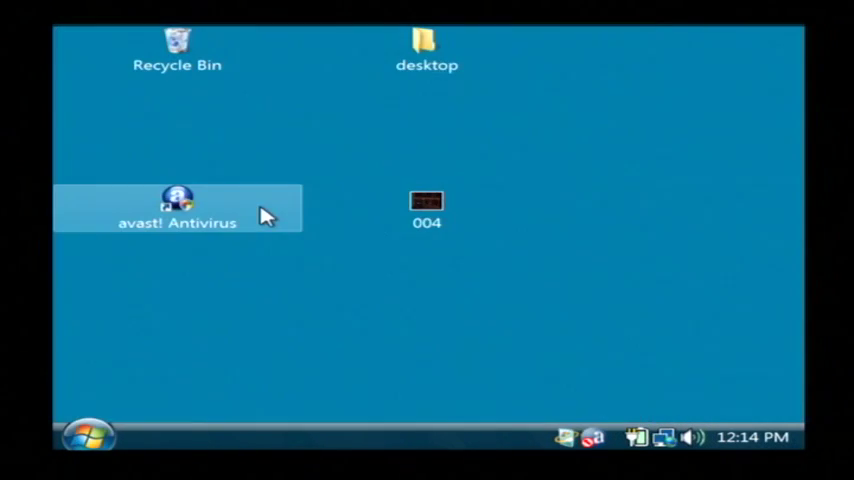
double_click(426, 202)
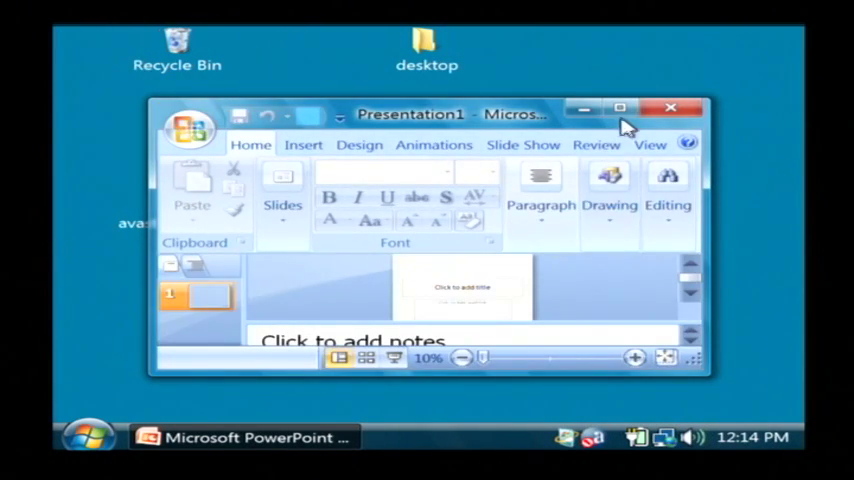
Step: Maximize the PowerPoint window and open Insert Picture from the Insert tab
left_click(620, 108)
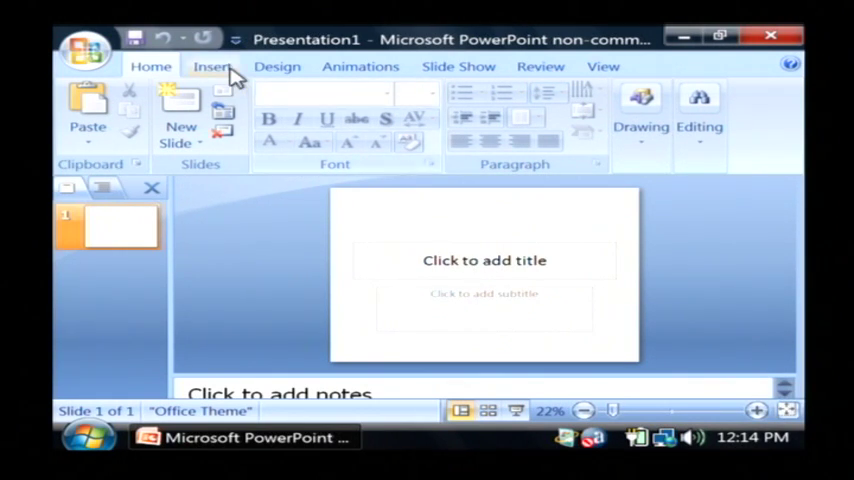
left_click(212, 66)
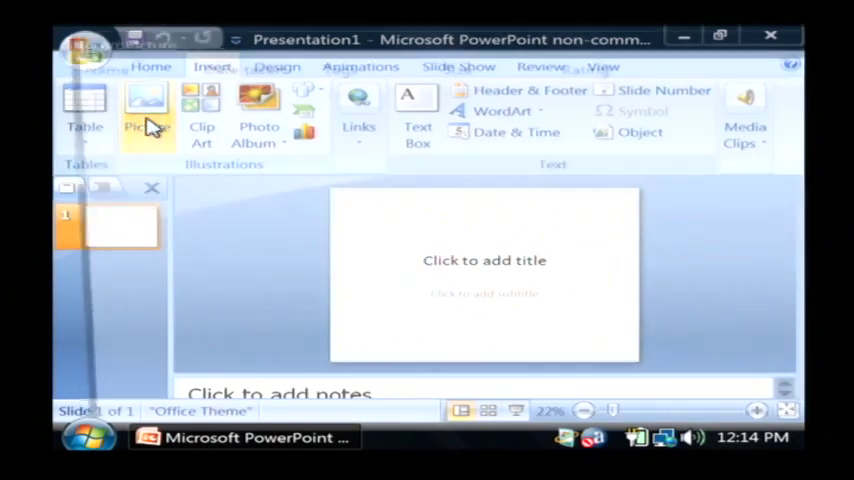
left_click(146, 110)
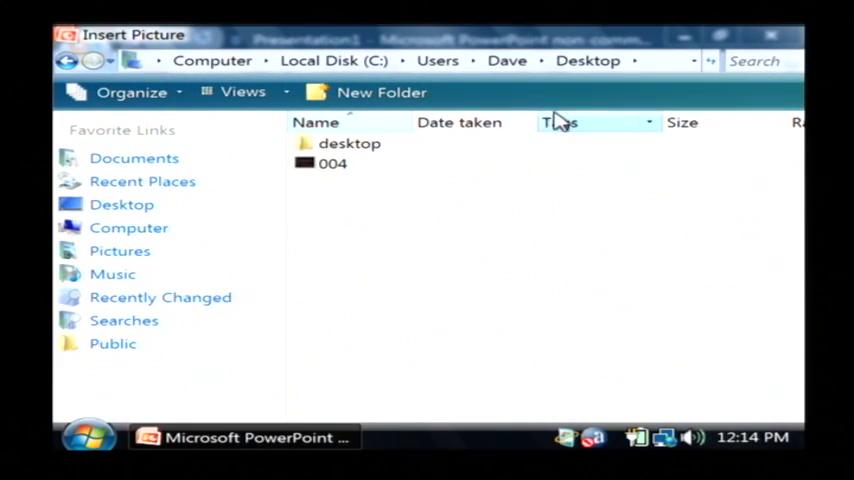
mouse_move(318, 170)
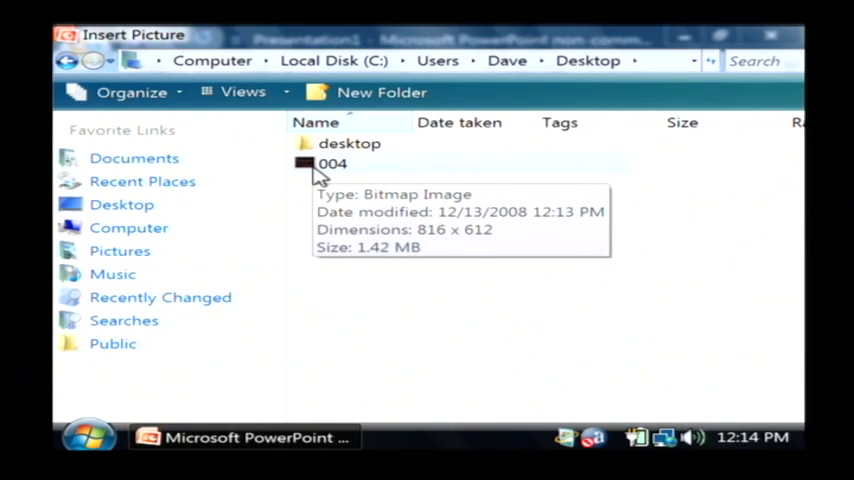
mouse_move(332, 164)
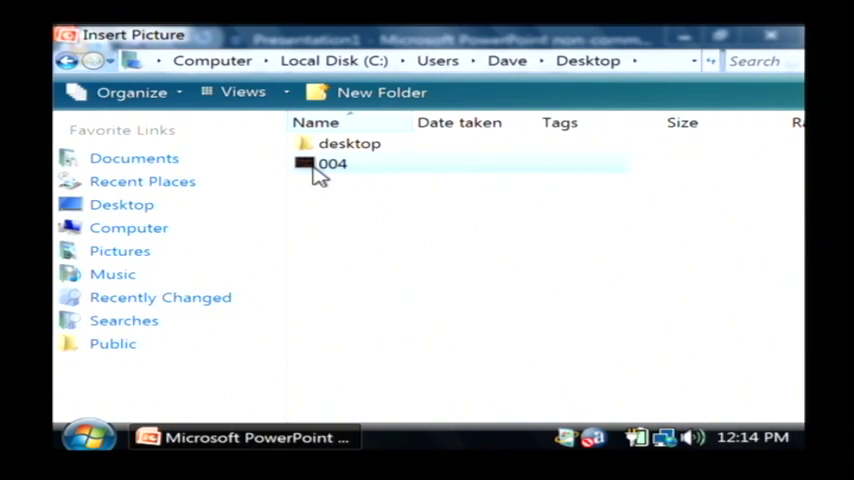
Step: Insert the 004 house photo, enlarge it to nearly fill the slide, and open Slide Show
double_click(332, 164)
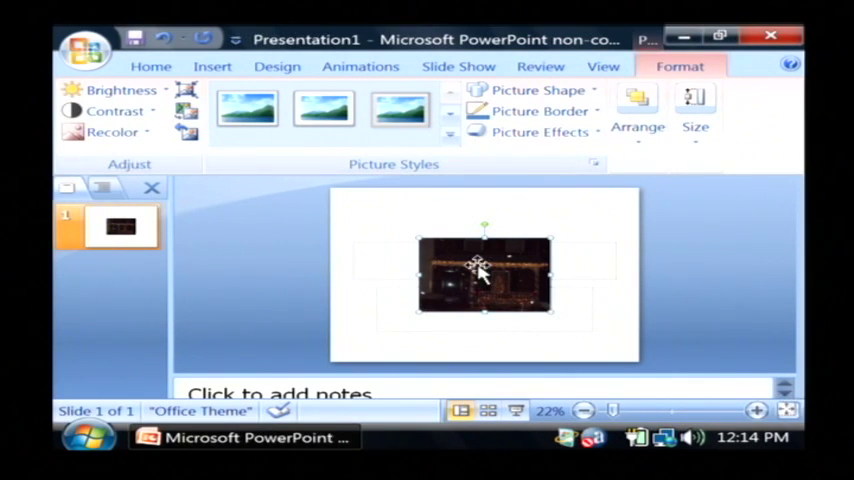
left_click_drag(485, 275, 415, 240)
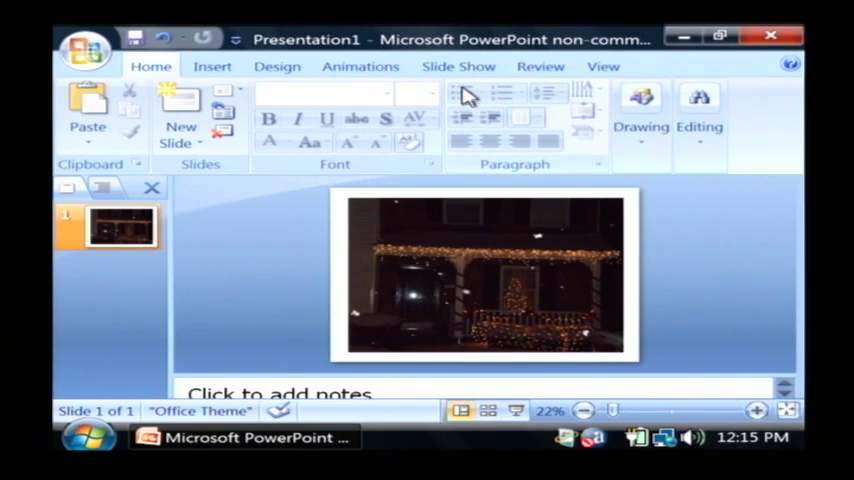
left_click(459, 66)
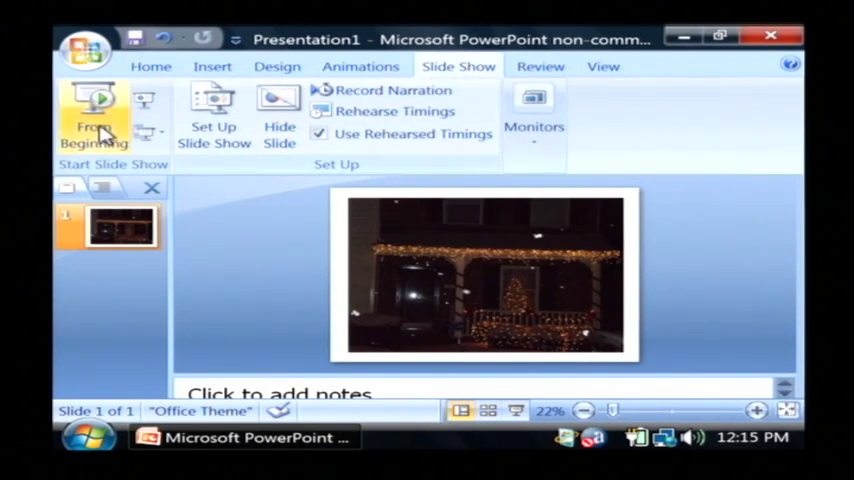